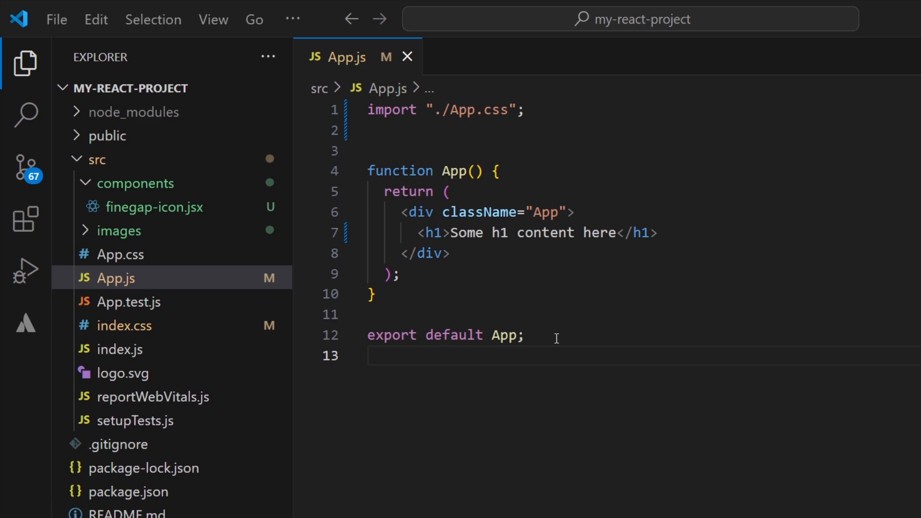
mouse_move(398, 248)
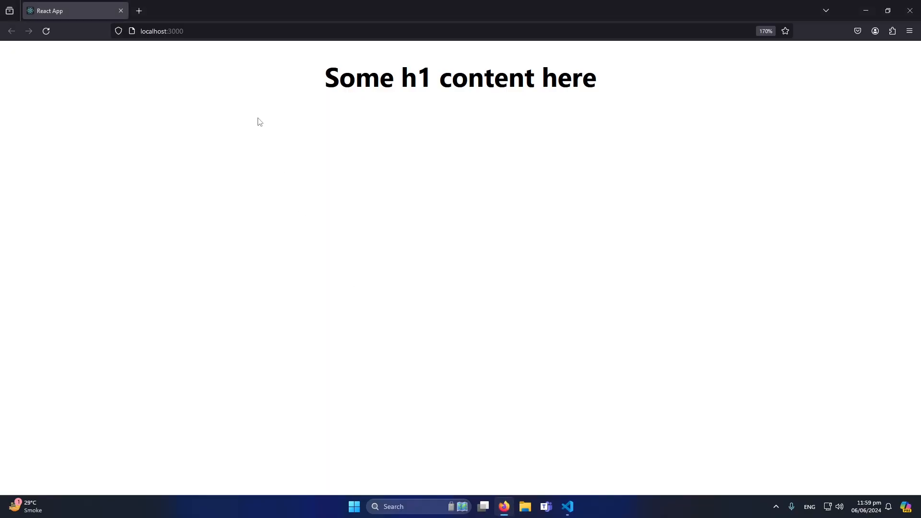
Search Google for 'font awesome icons' from a new Firefox tab.
left_click(139, 11)
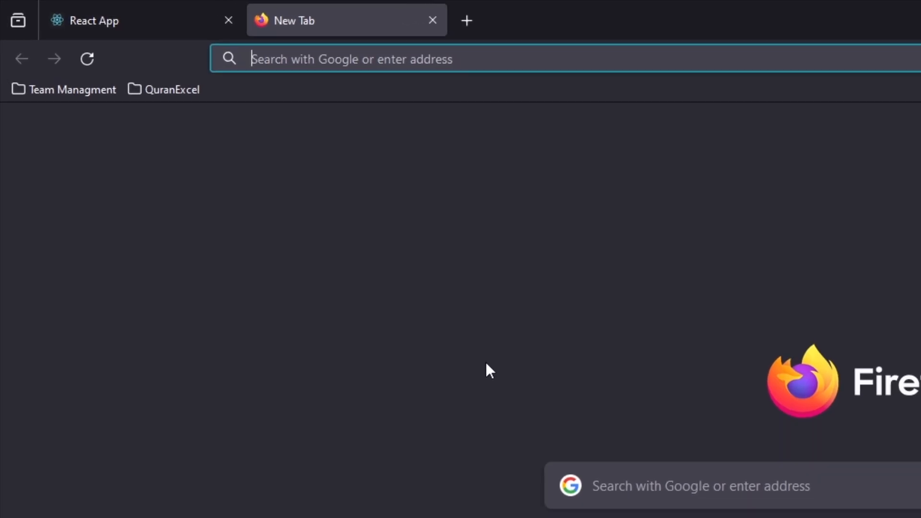
type("font awesom")
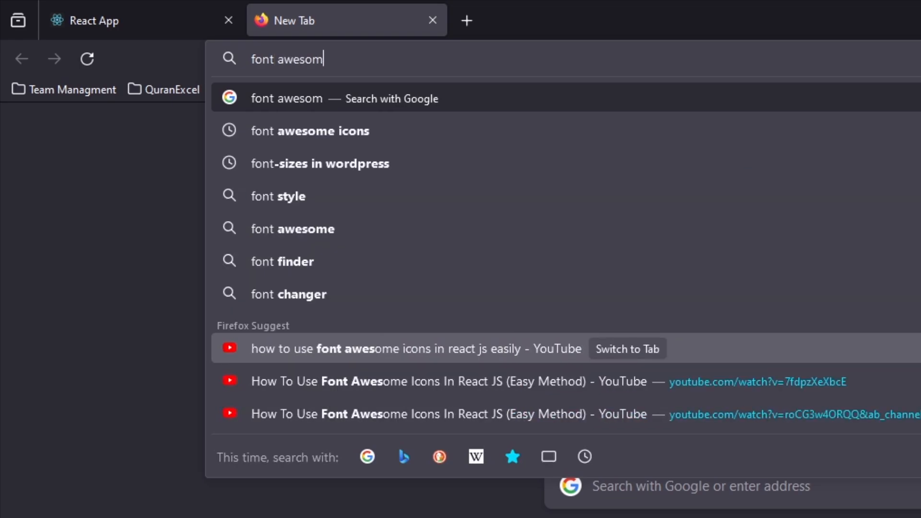
left_click(309, 131)
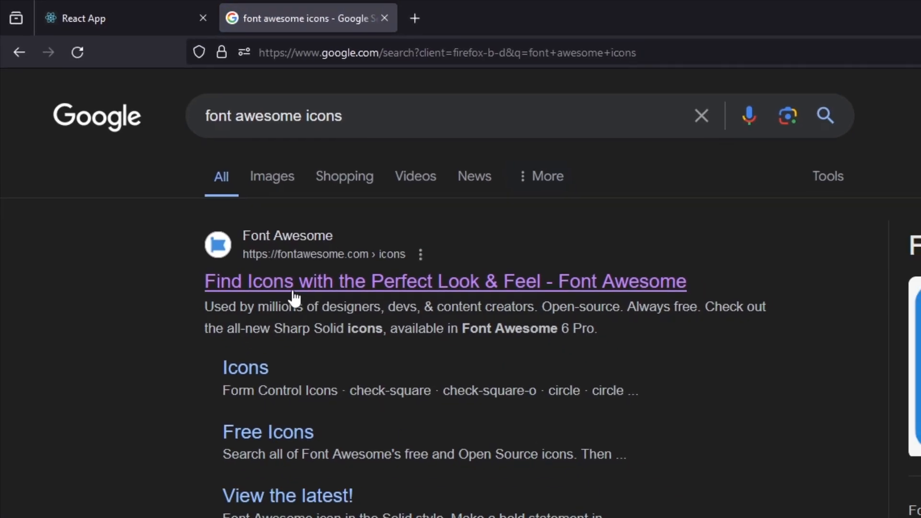
mouse_move(288, 263)
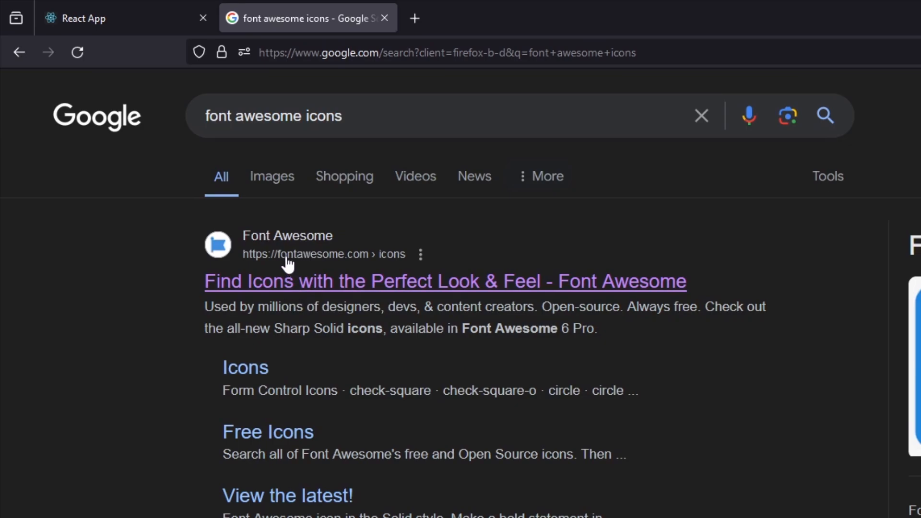
Open the Font Awesome icons site and go to its Docs.
left_click(445, 281)
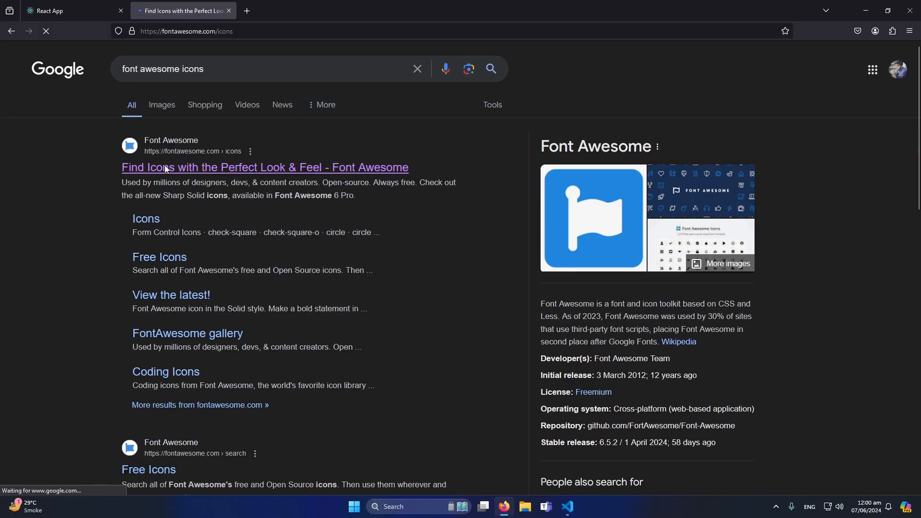
left_click(264, 168)
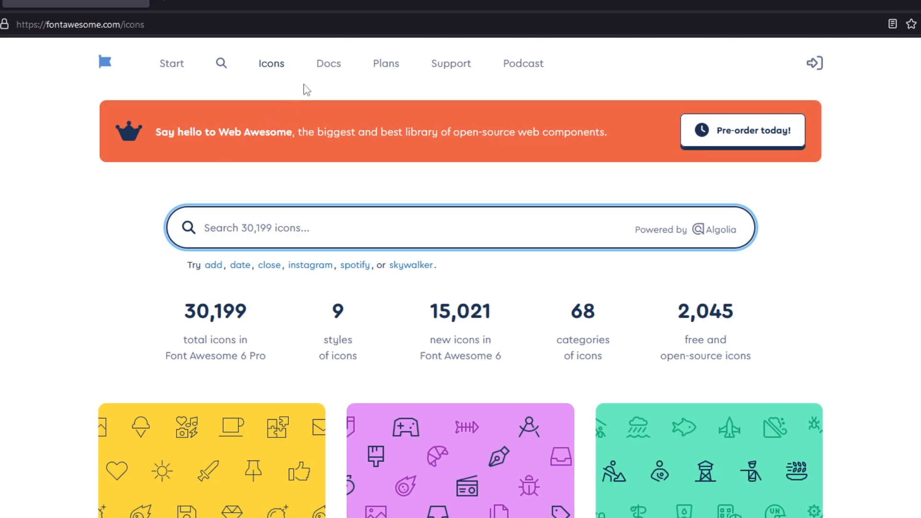
mouse_move(327, 63)
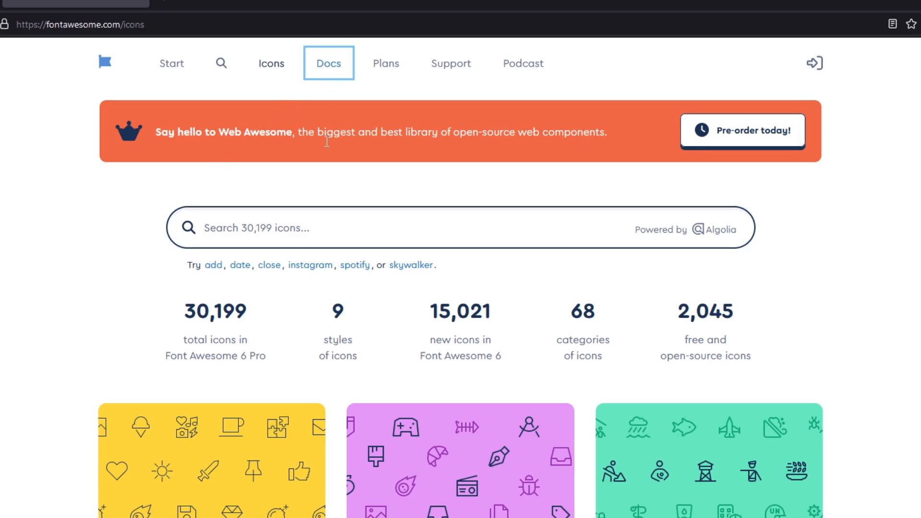
left_click(328, 63)
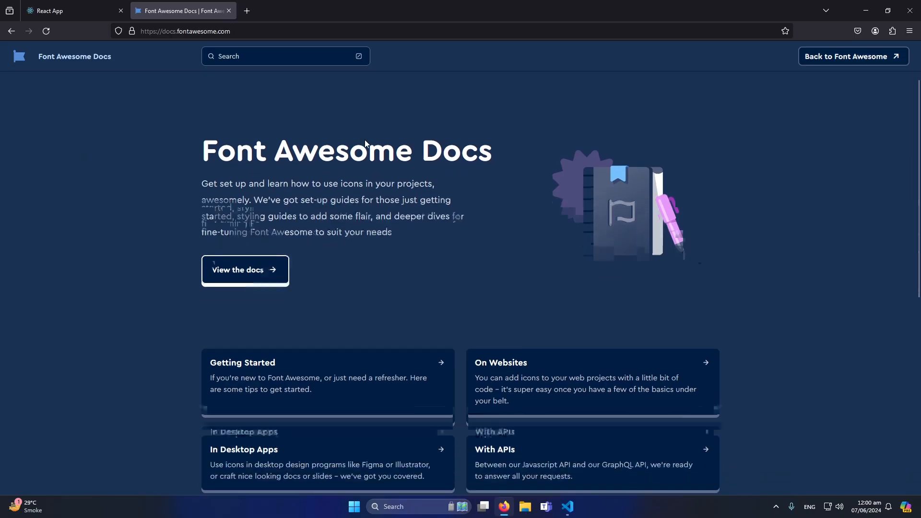
Open the React setup guide and copy the SVG core npm install command.
scroll("down", 3)
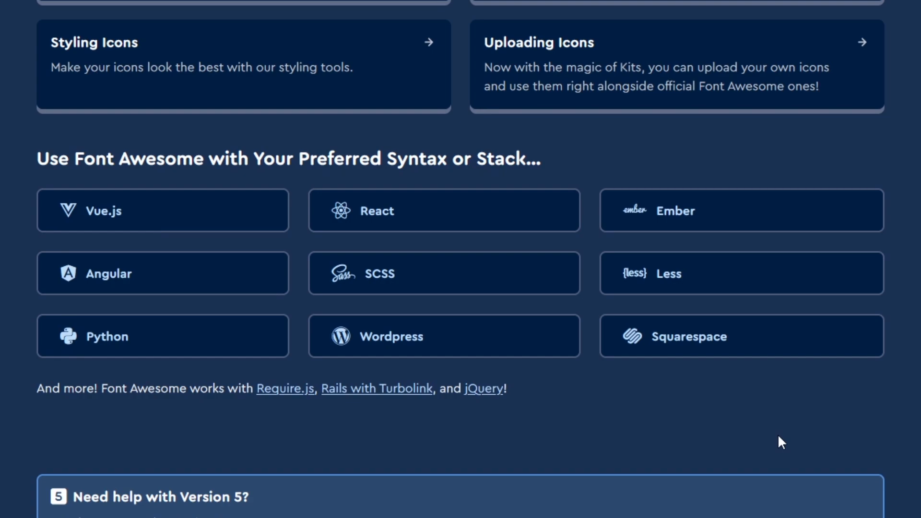
mouse_move(758, 433)
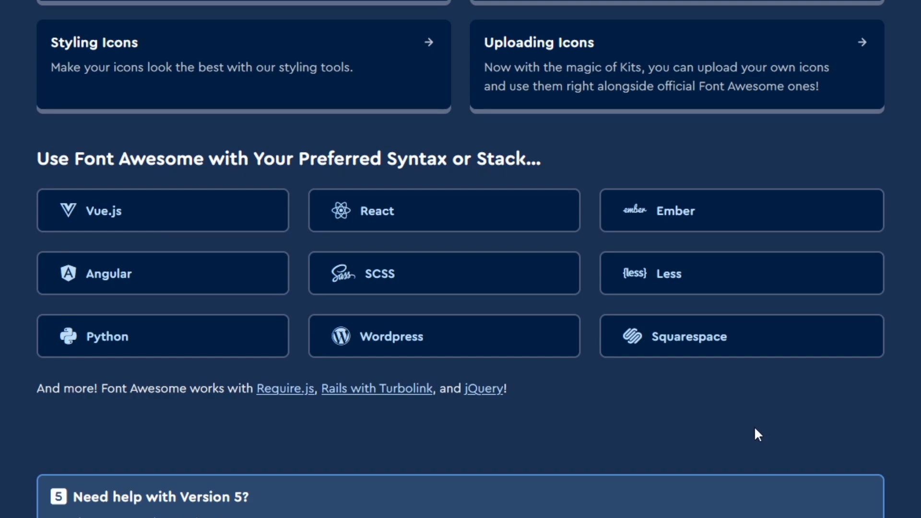
mouse_move(445, 210)
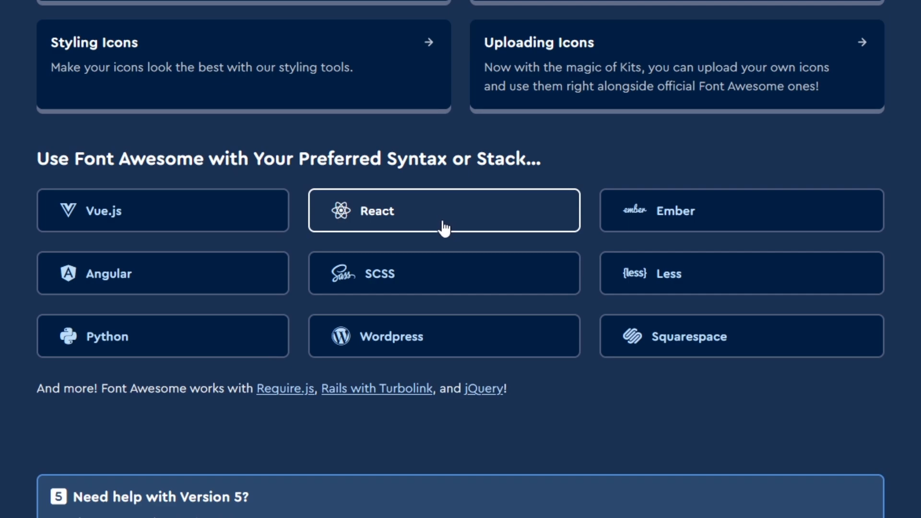
mouse_move(433, 225)
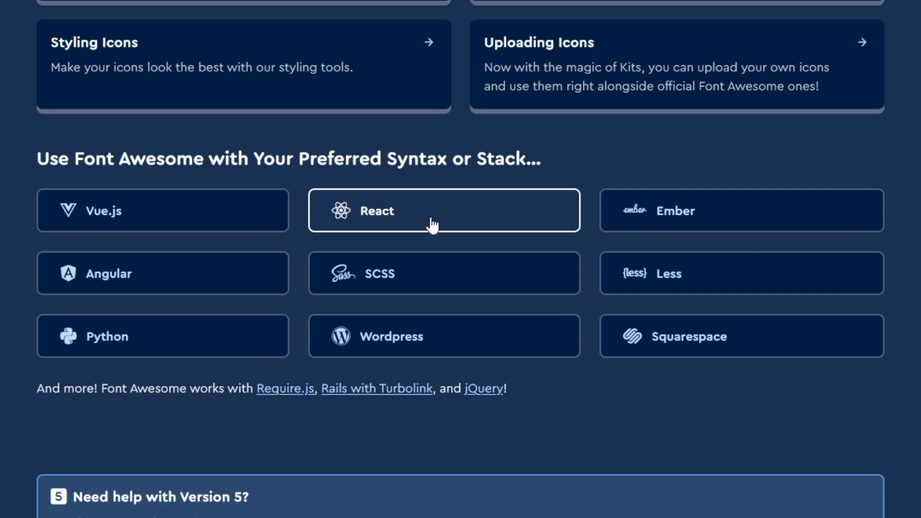
left_click(443, 211)
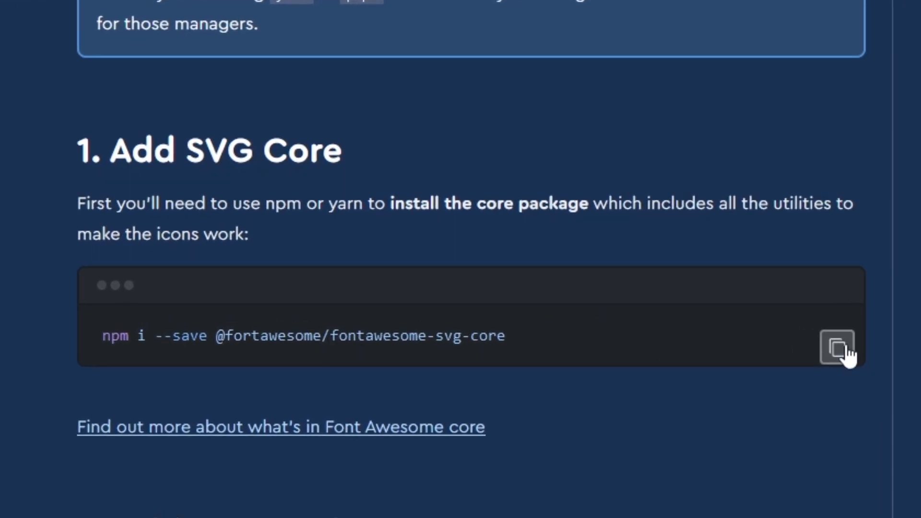
left_click(836, 347)
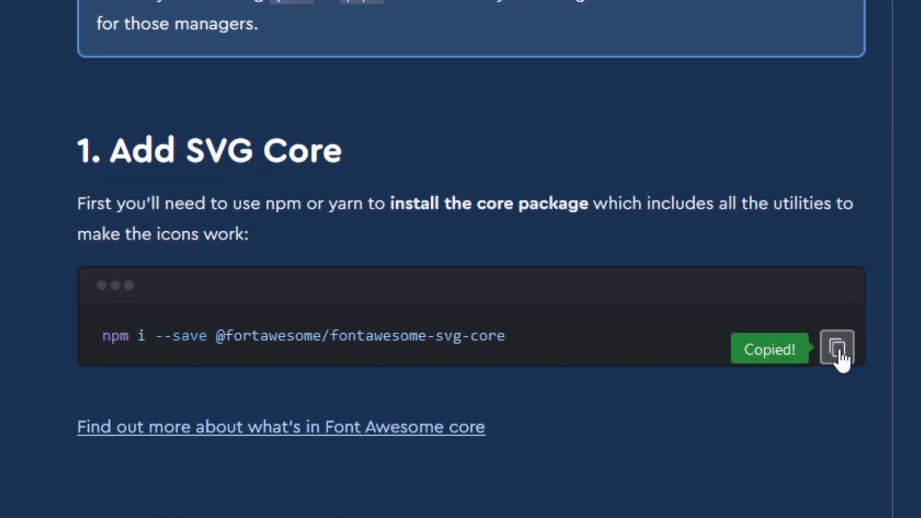
left_click(565, 506)
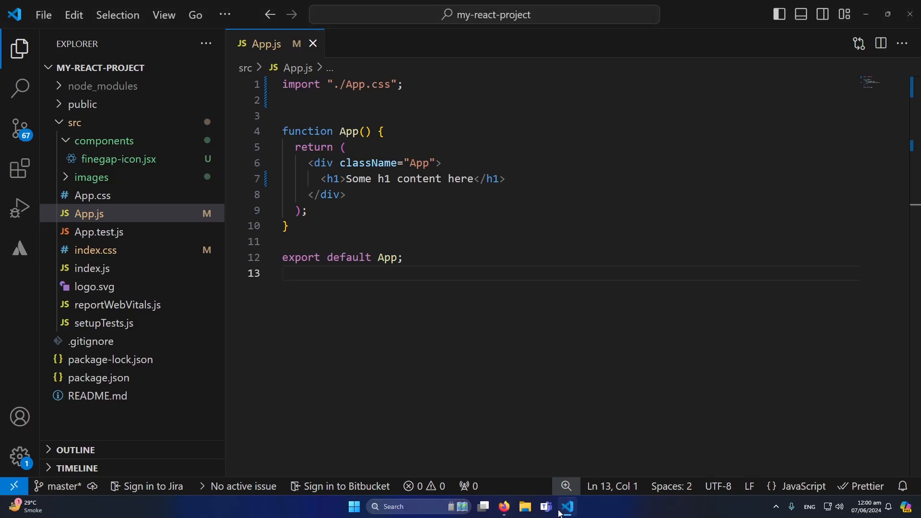
left_click(224, 14)
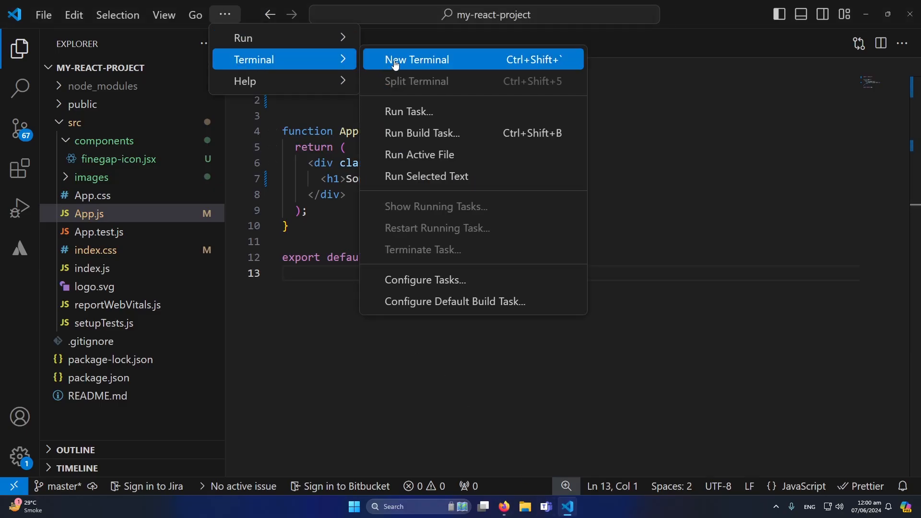
left_click(417, 60)
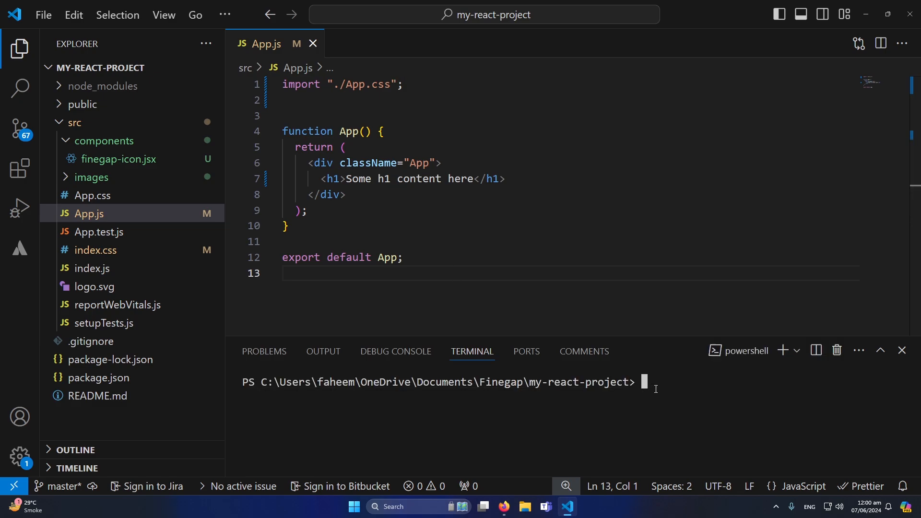
type("npm i --save @fortawesome/fontawesome-svg-core")
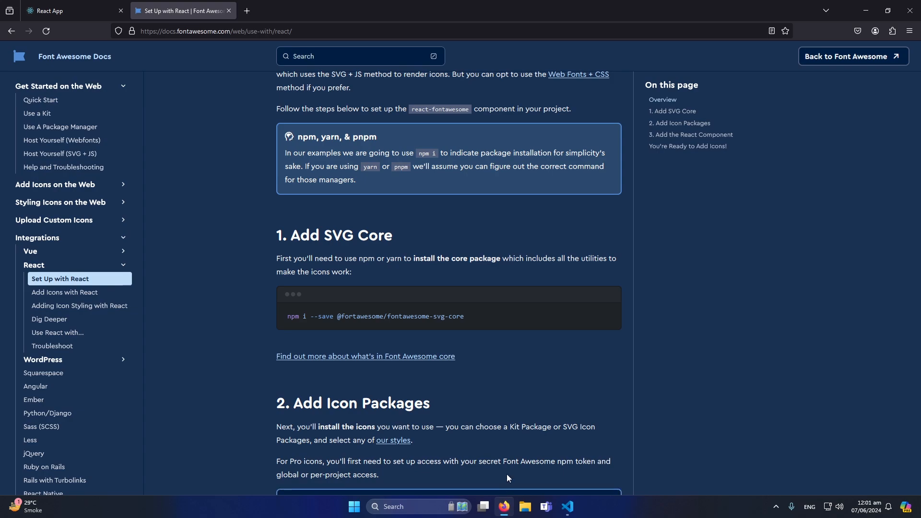
Show the Free SVG Icon Package commands for solid, regular and brands icons.
scroll("down", 3)
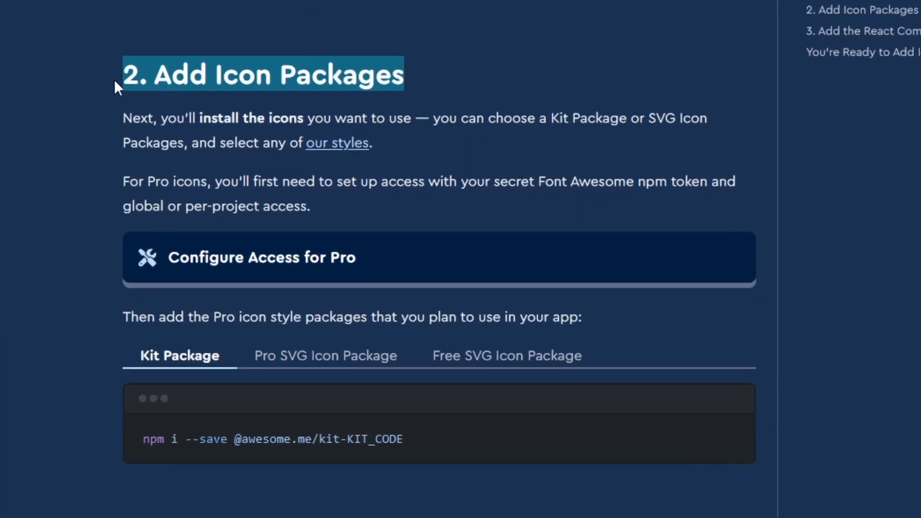
mouse_move(475, 334)
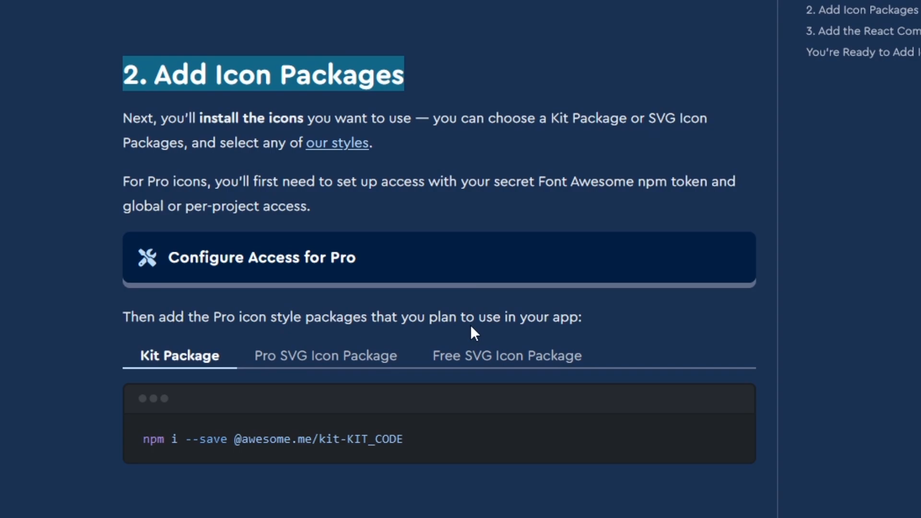
mouse_move(475, 322)
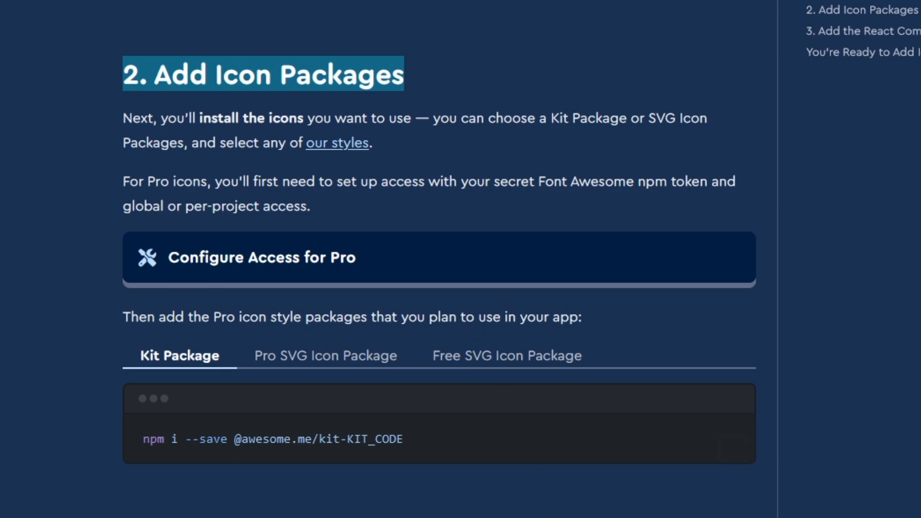
mouse_move(536, 495)
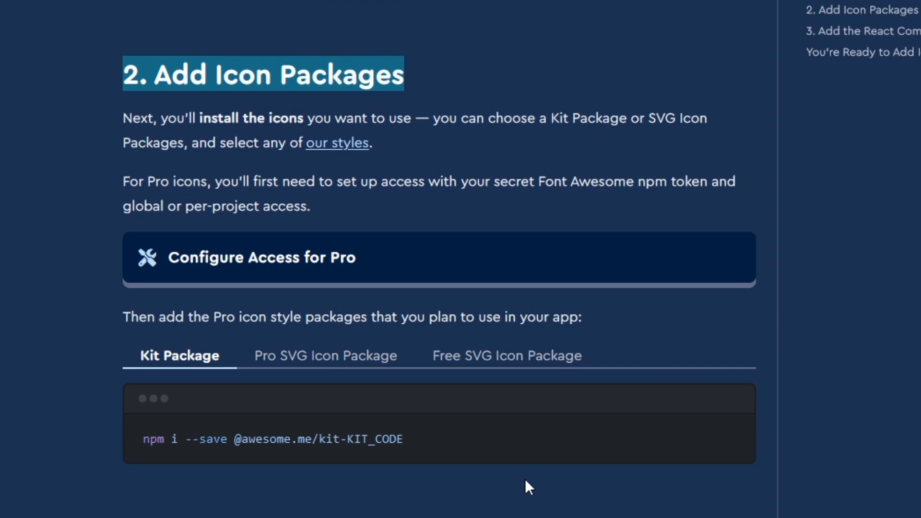
mouse_move(481, 460)
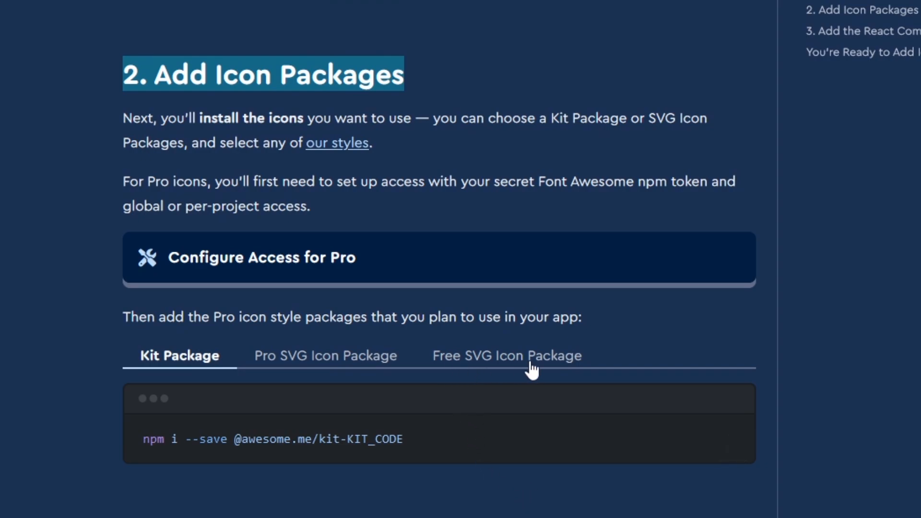
mouse_move(545, 371)
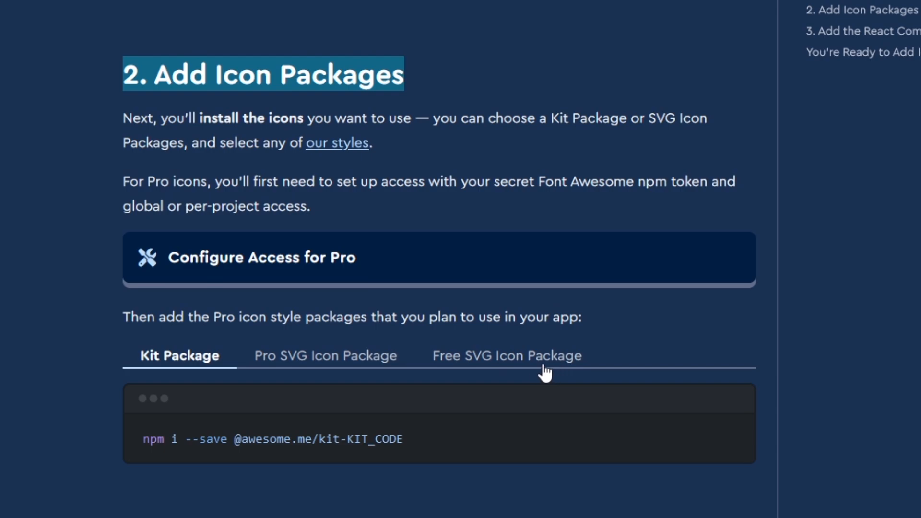
mouse_move(492, 369)
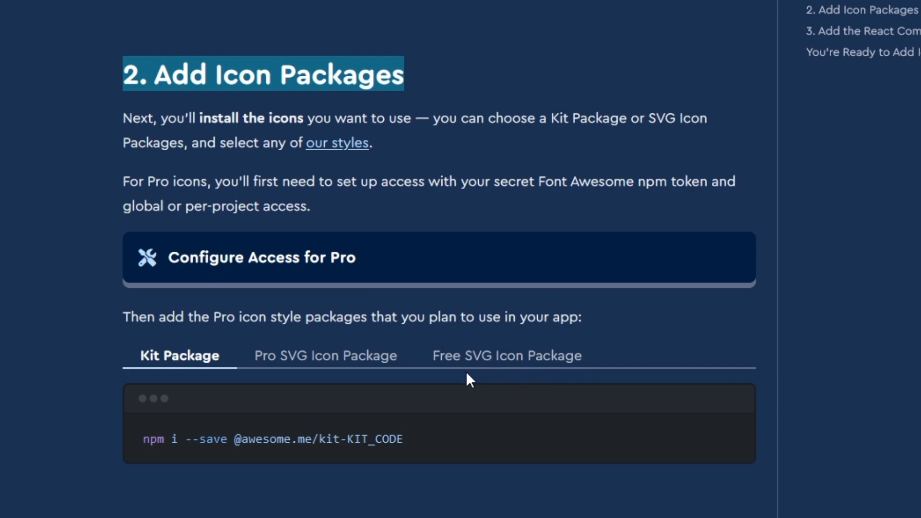
left_click(505, 355)
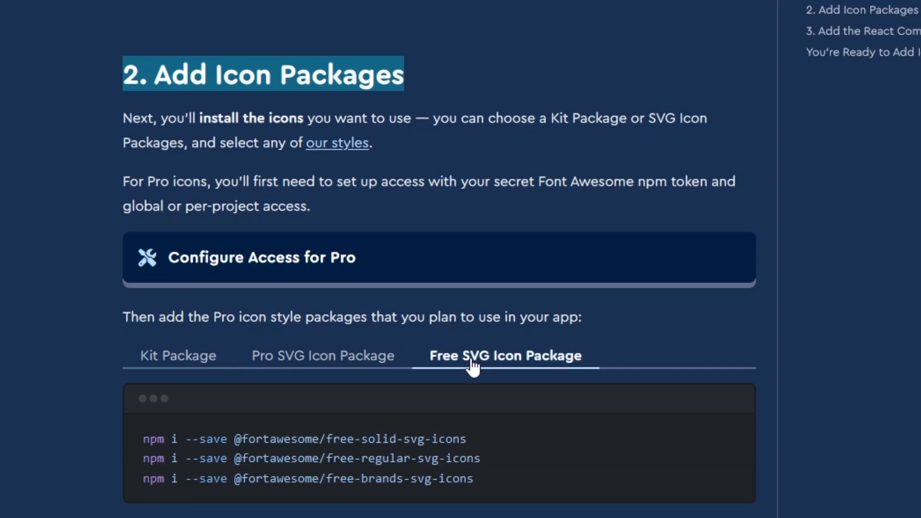
scroll("down", 3)
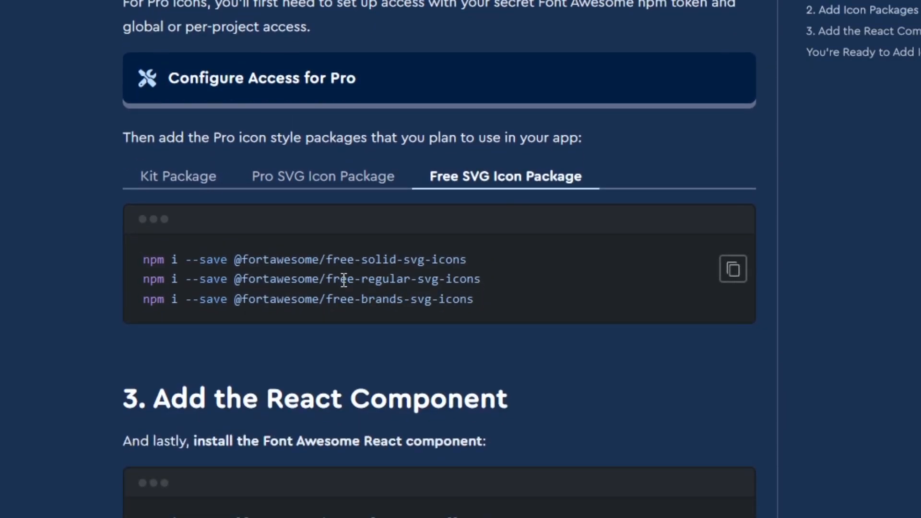
mouse_move(411, 279)
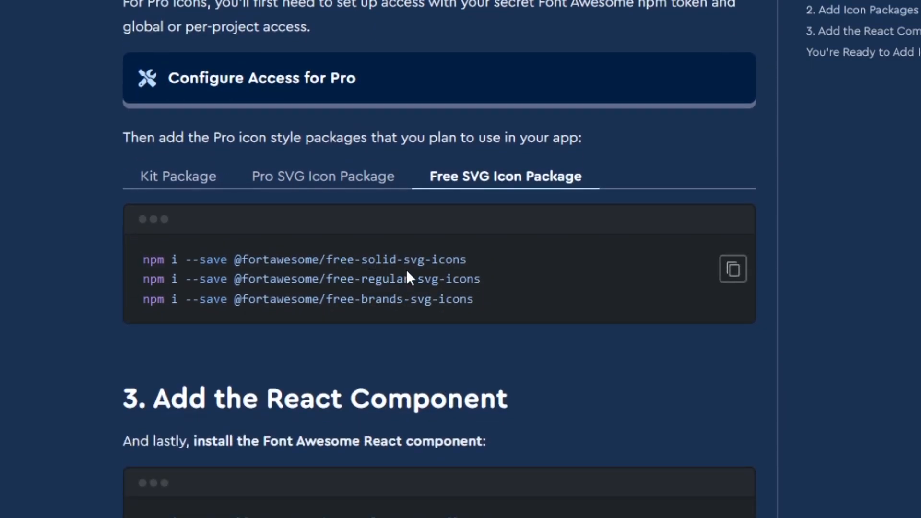
mouse_move(458, 278)
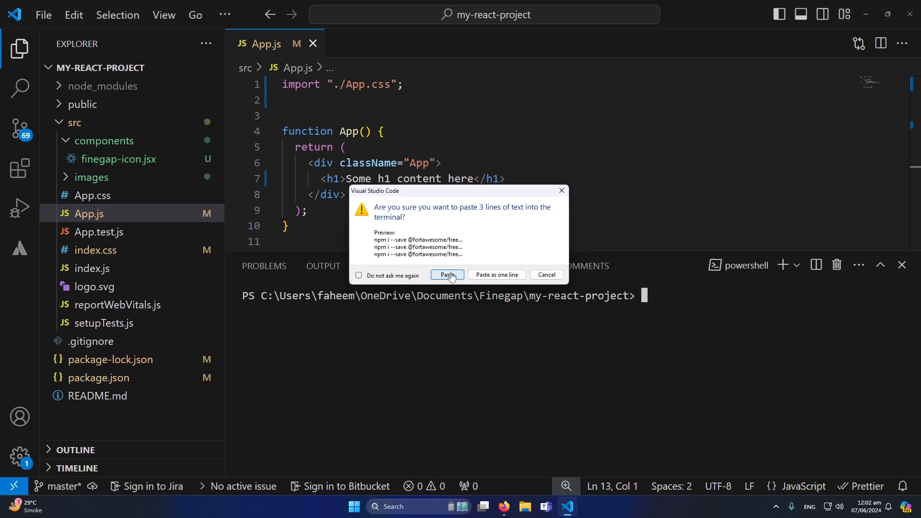
Paste the three free icon package install commands, then copy the react-fontawesome command.
left_click(447, 275)
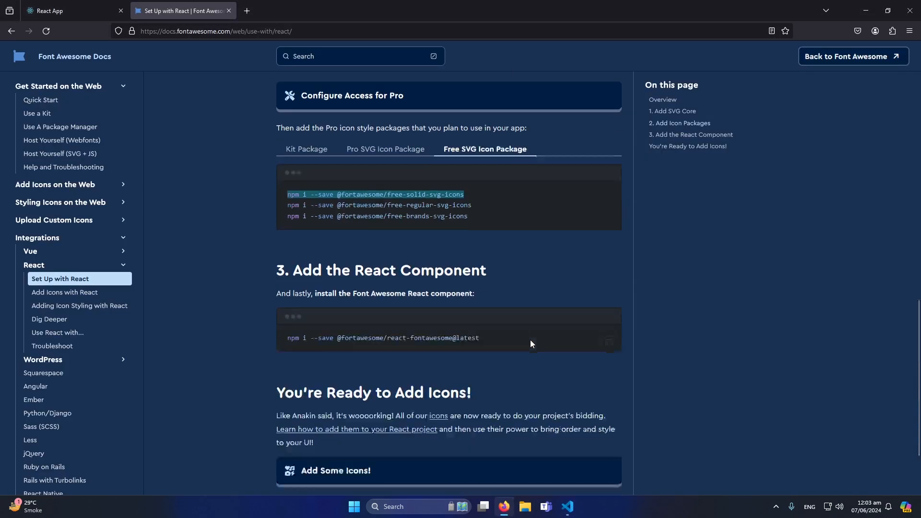
scroll("down", 3)
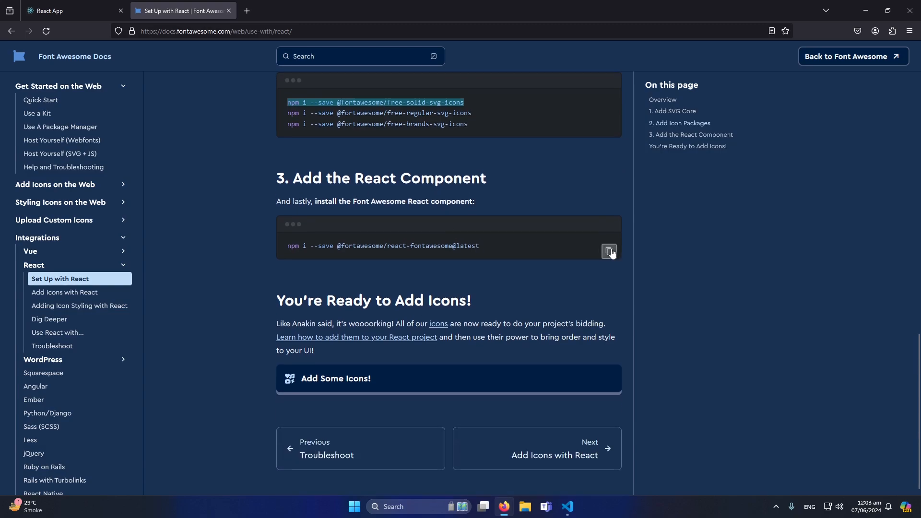
left_click(566, 507)
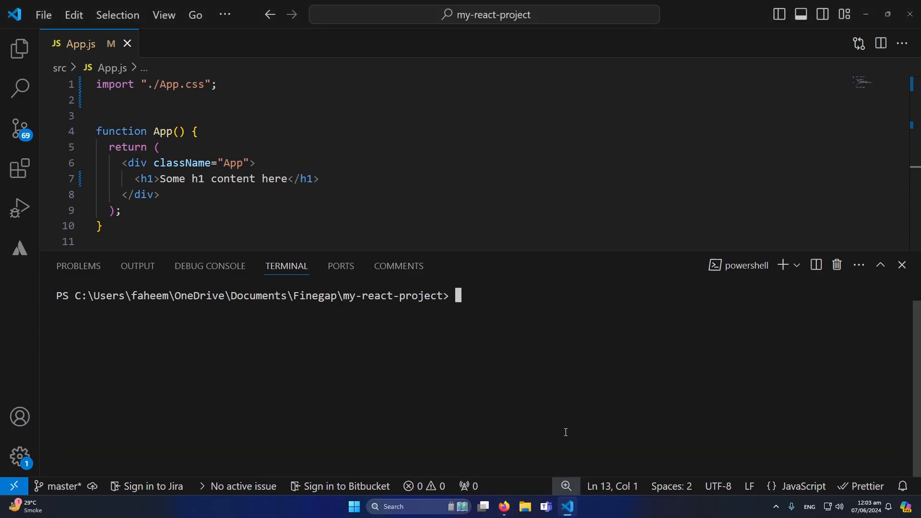
type("npm i --save @fortawesome/react-fontawesome@latest")
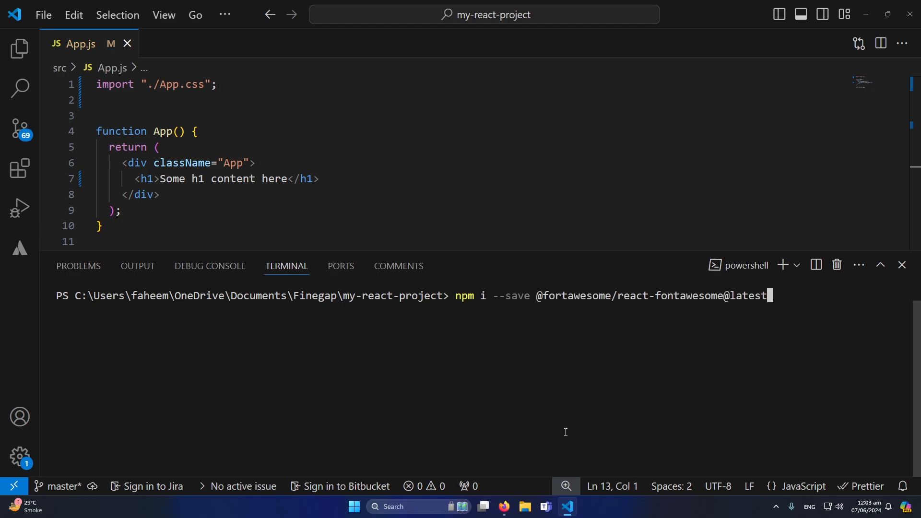
key("enter")
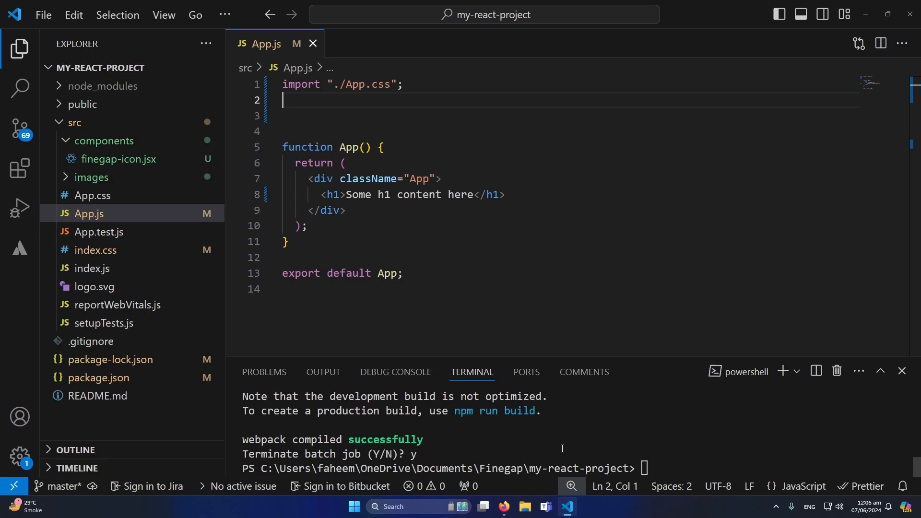
mouse_move(550, 427)
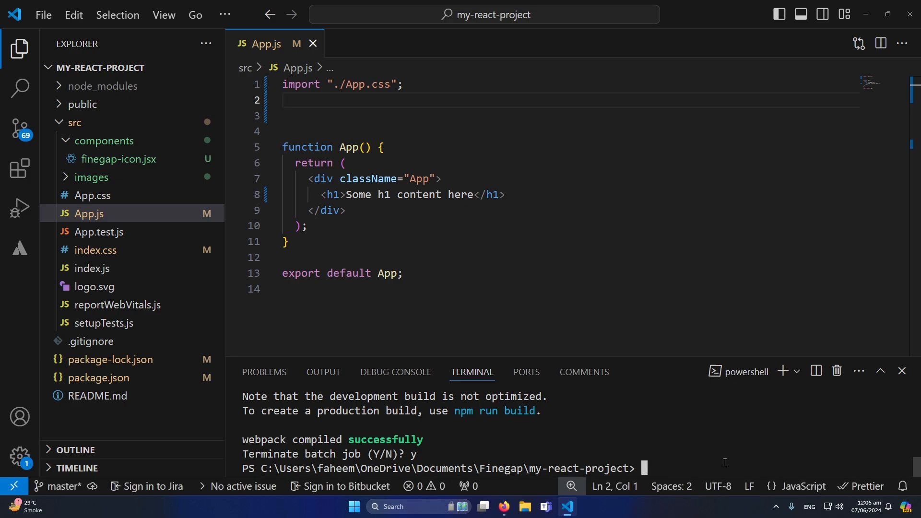
Run npm start to serve the app at localhost:3000.
type("npm s")
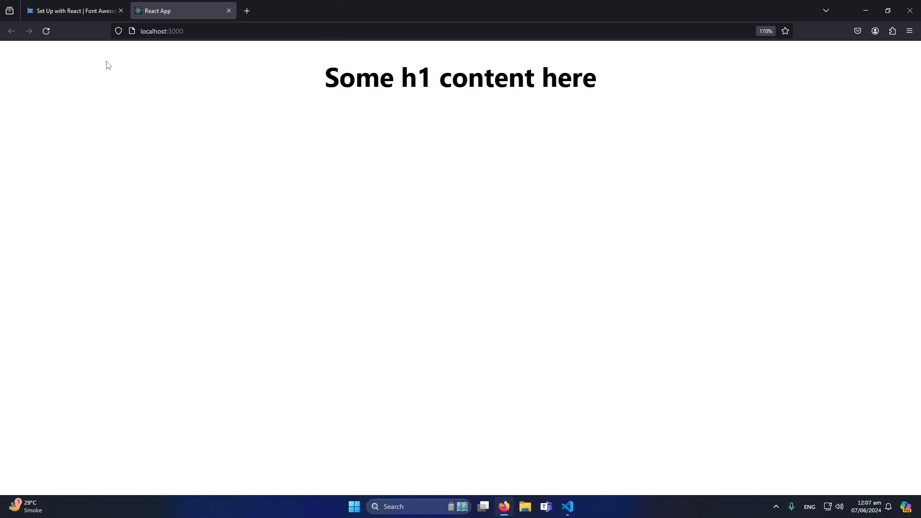
Open the Add Icons with React guide at Add Individual Icons Explicitly.
left_click(71, 10)
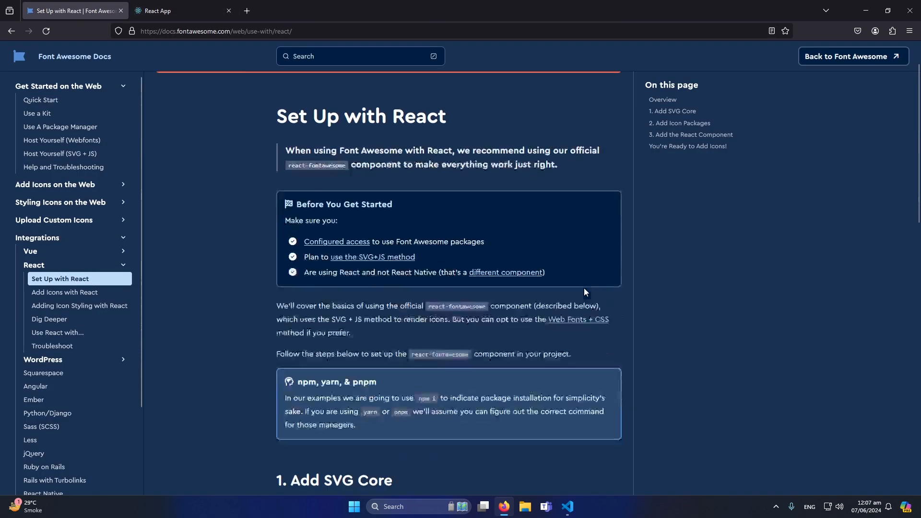
scroll("down", 3)
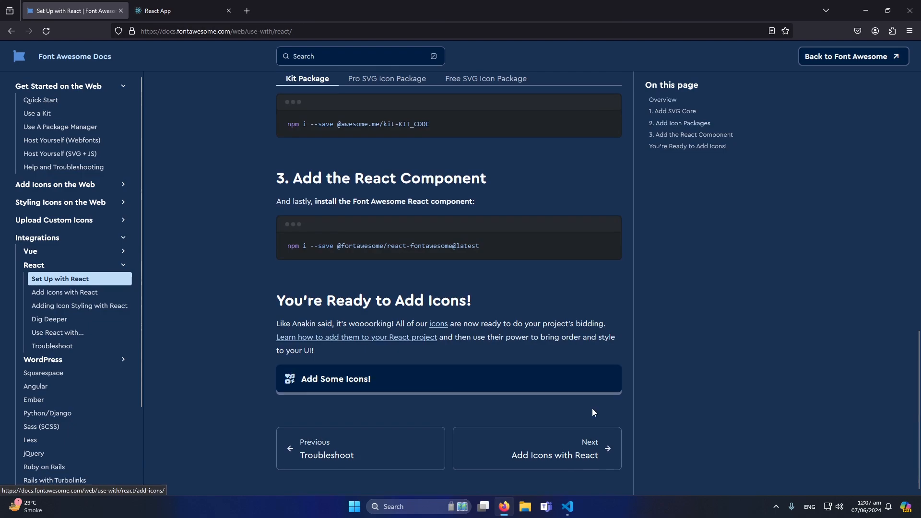
mouse_move(585, 460)
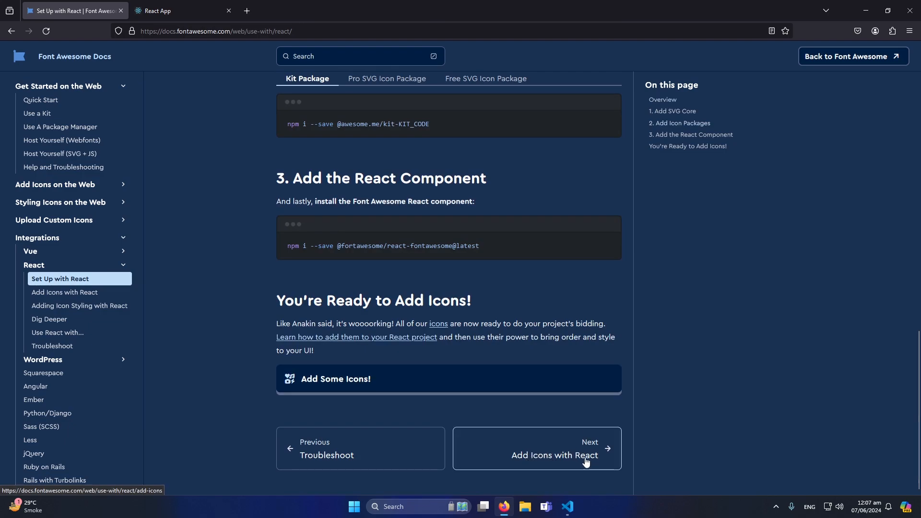
mouse_move(64, 292)
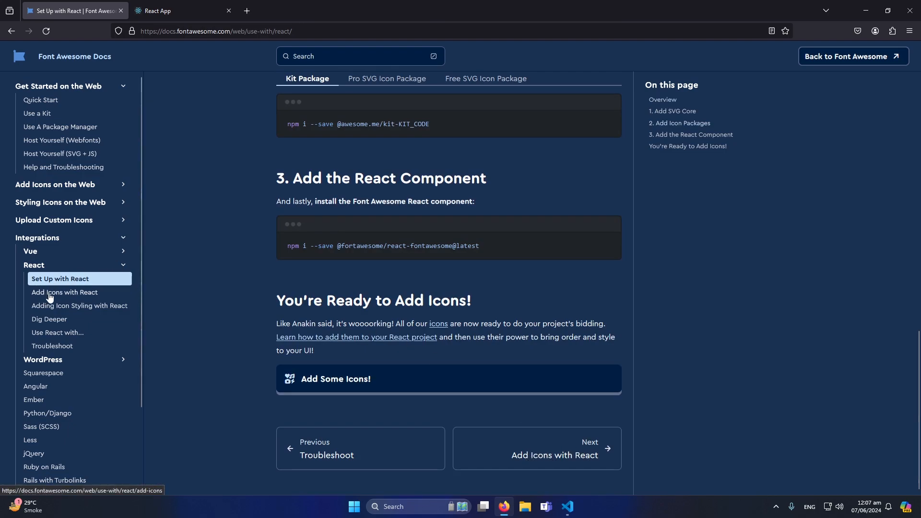
left_click(64, 292)
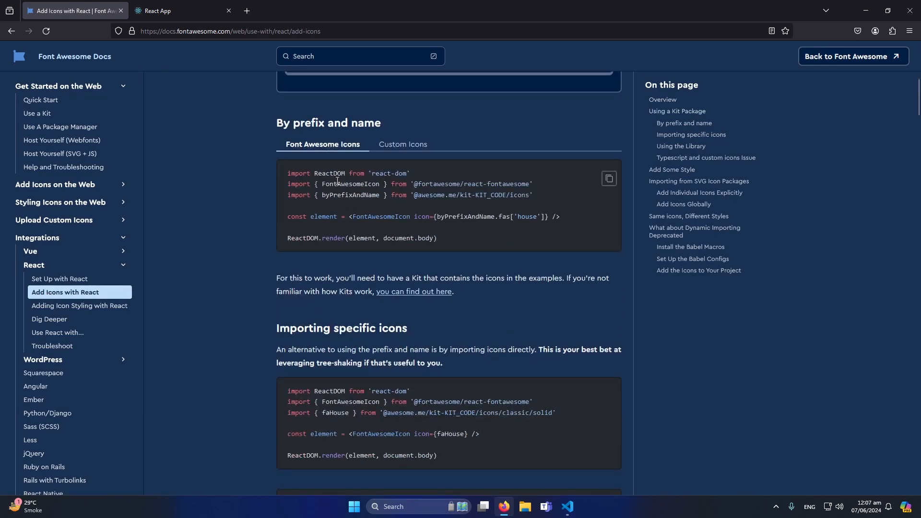
scroll("down", 3)
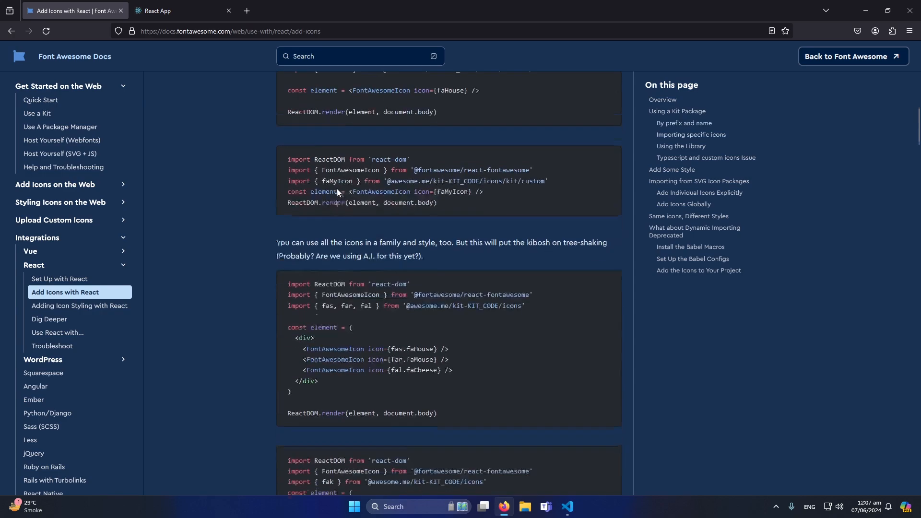
scroll("down", 3)
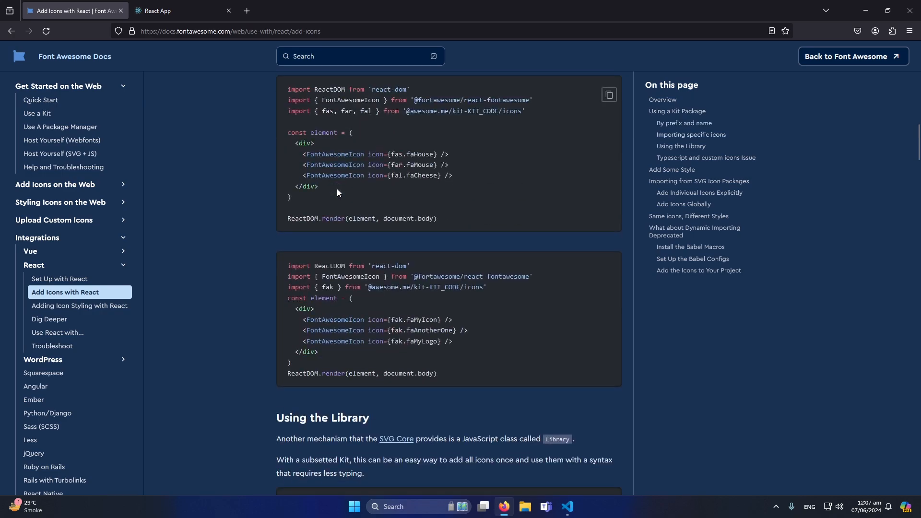
scroll("down", 3)
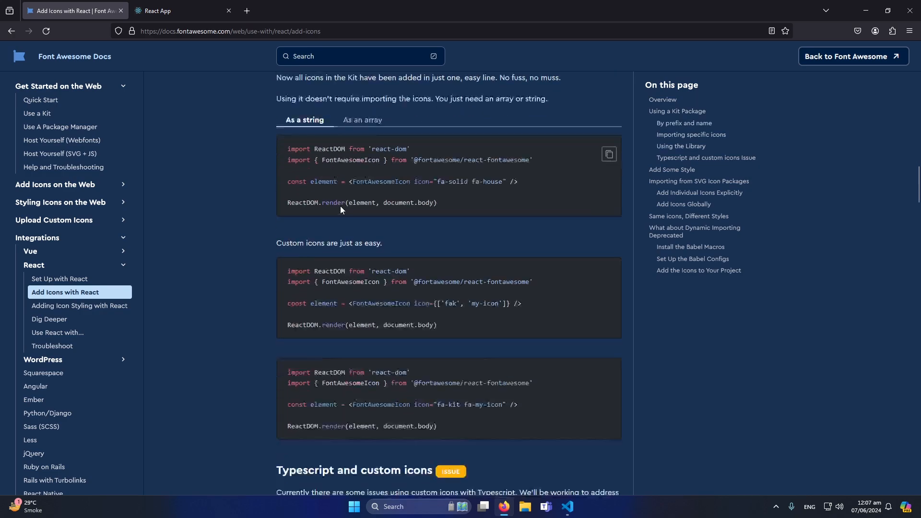
scroll("down", 3)
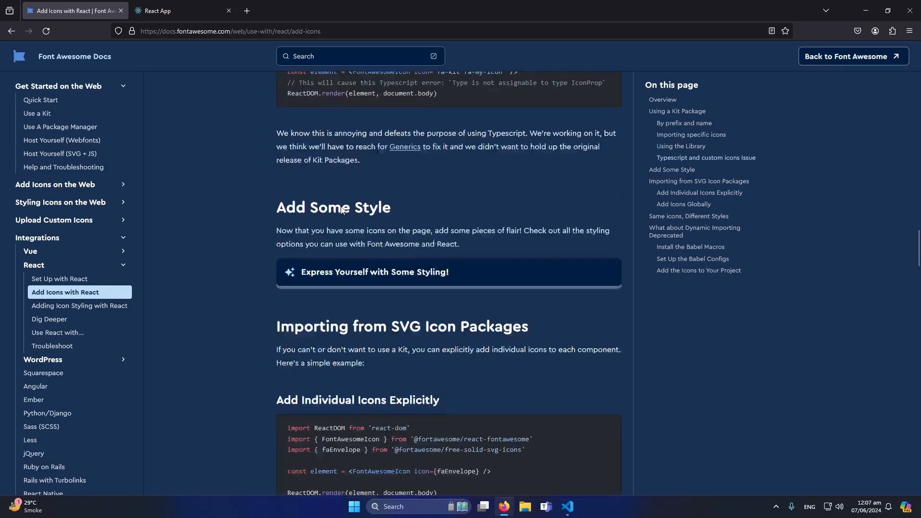
scroll("down", 3)
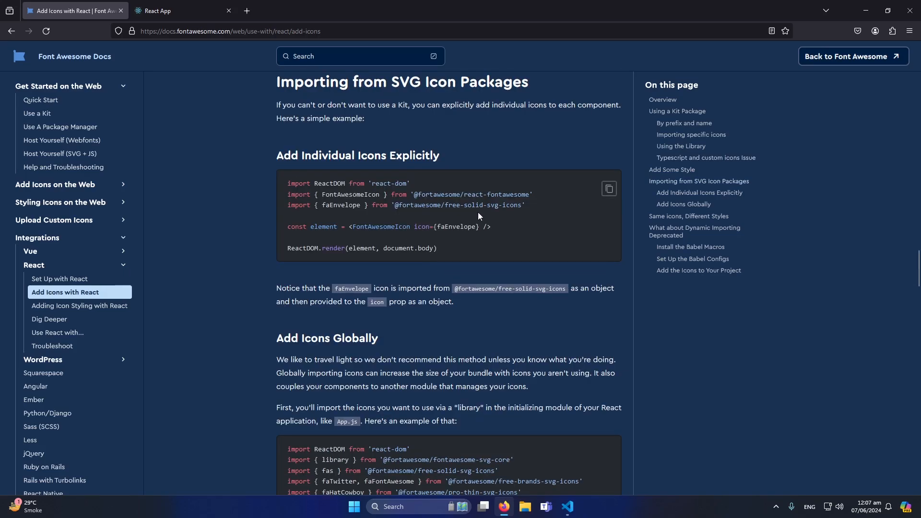
double_click(298, 205)
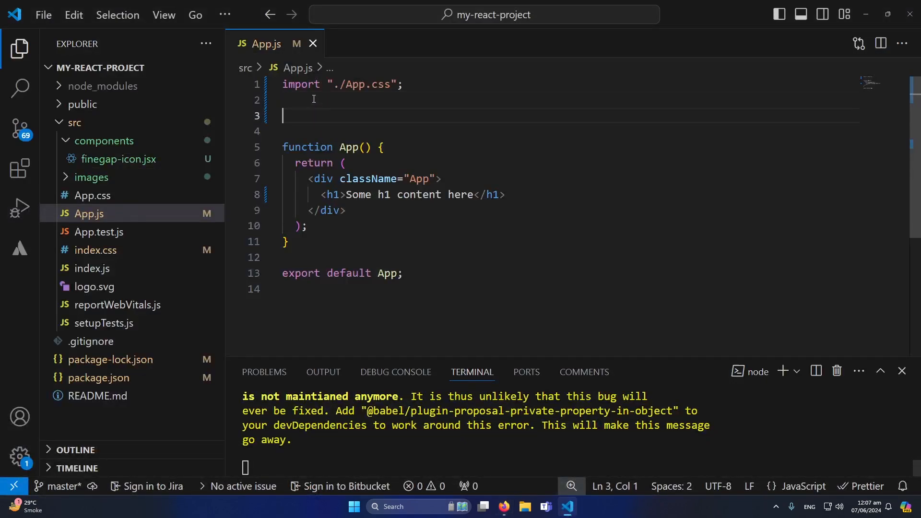
Add FontAwesomeIcon and faEnvelope import lines to the top of App.js.
type("import { FontAwesomeIcon } from '@fortawesome/react-fontawesome'")
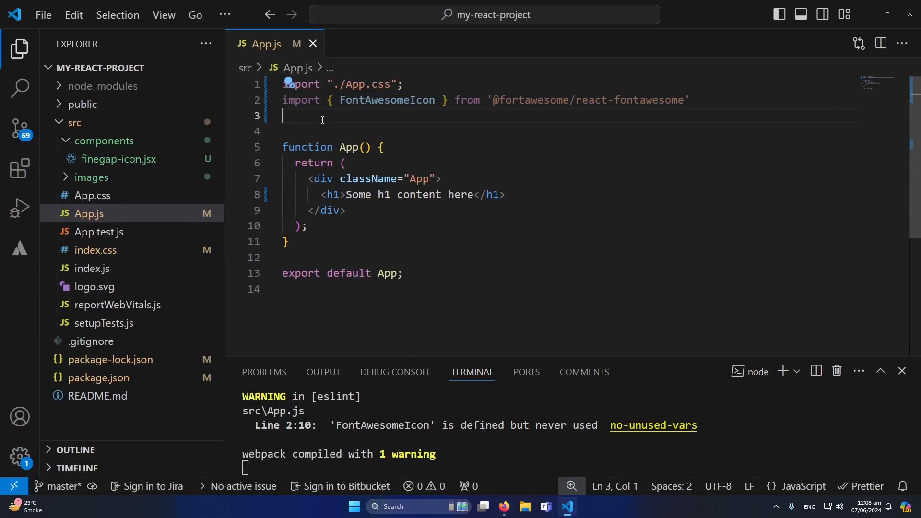
type("import { faEnvelope } from '@fortawesome/free-solid-svg-icons'")
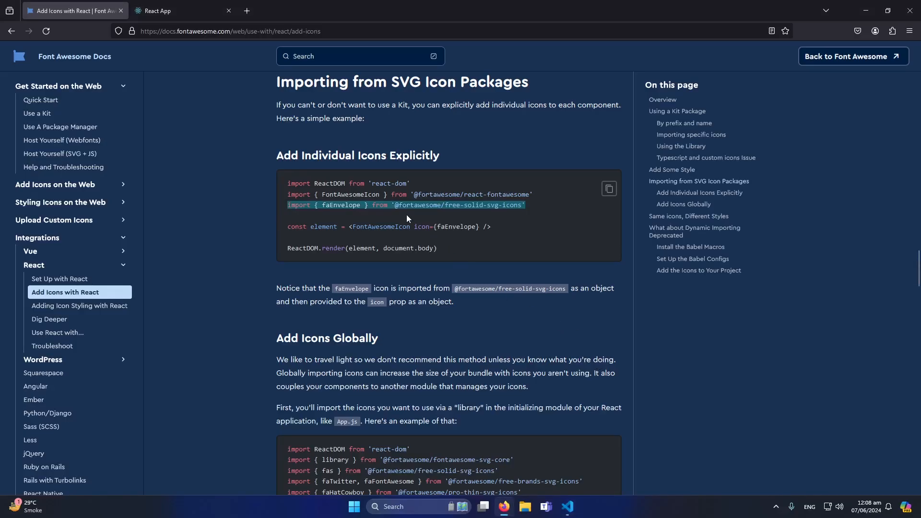
mouse_move(499, 230)
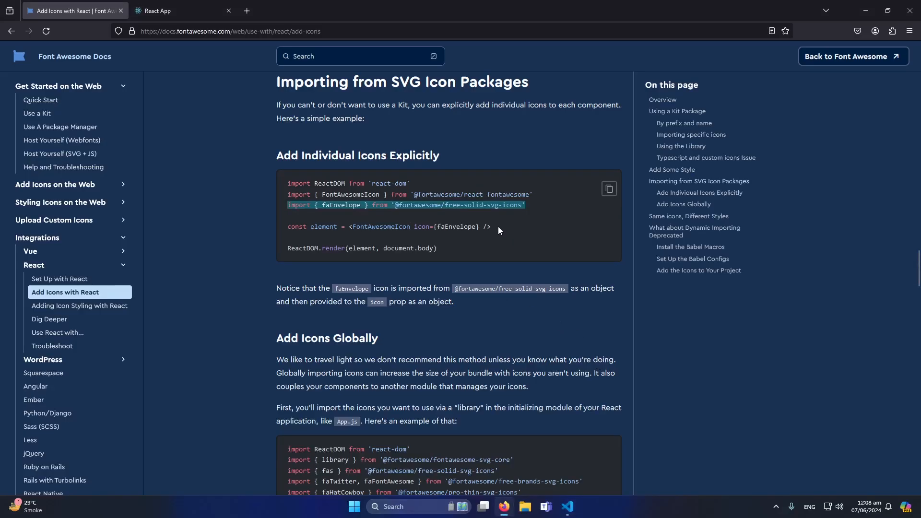
key("alt+tab")
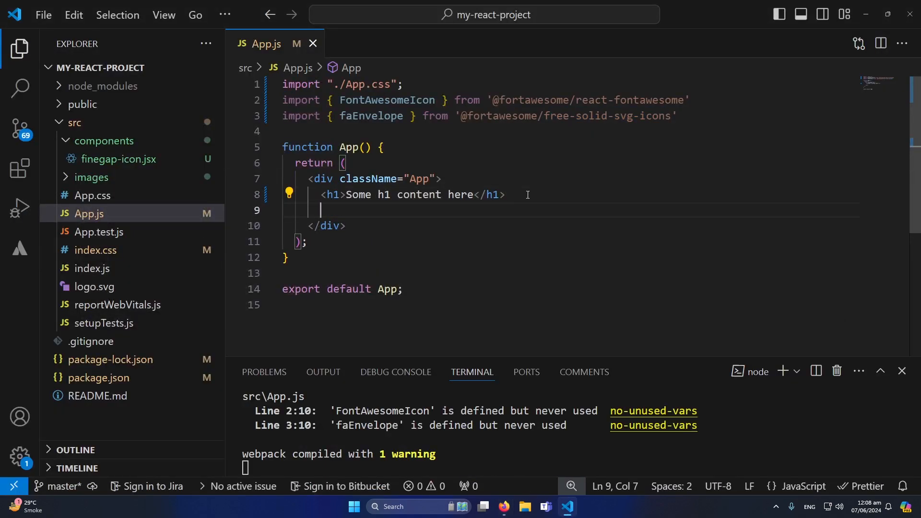
Add <FontAwesomeIcon icon={faEnvelope} /> below the h1 in App.js.
type("<FontAwesomeIcon icon={faEnvelope} />")
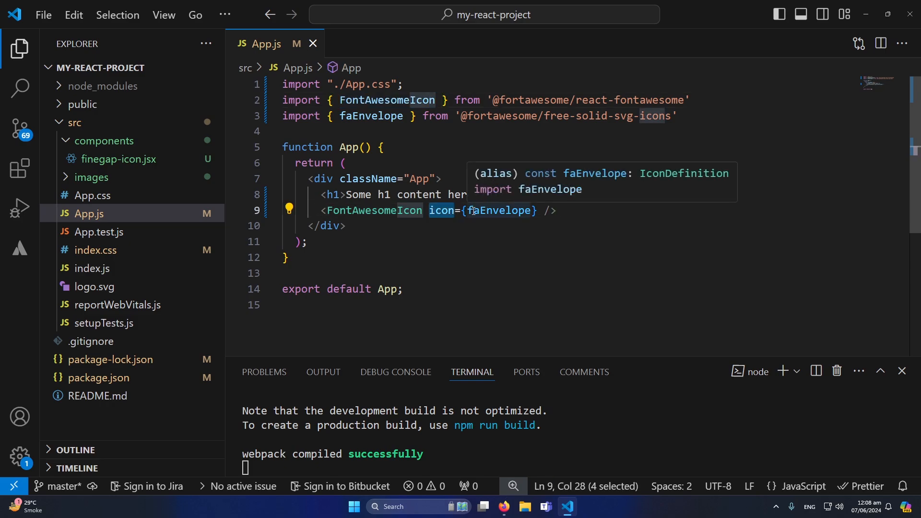
double_click(371, 115)
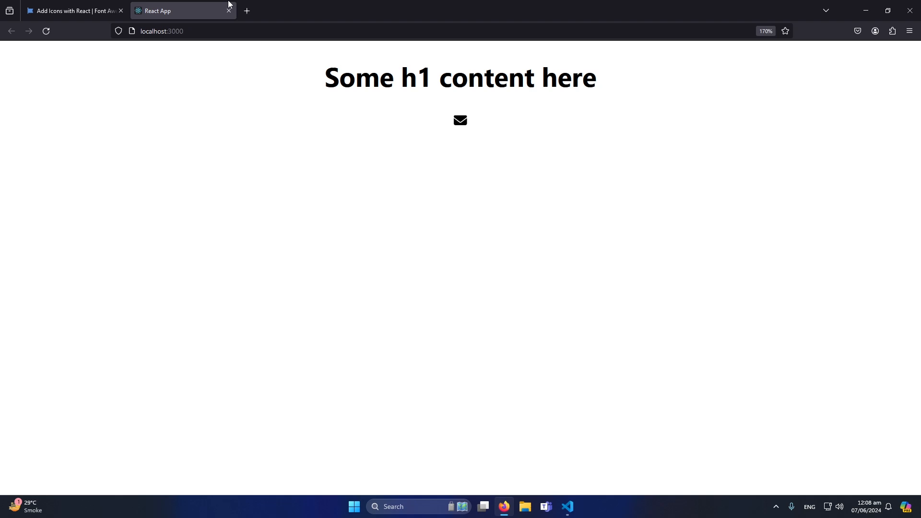
In a new Firefox tab, search 'font awesome icons' and open fontawesome.com/icons.
left_click(246, 11)
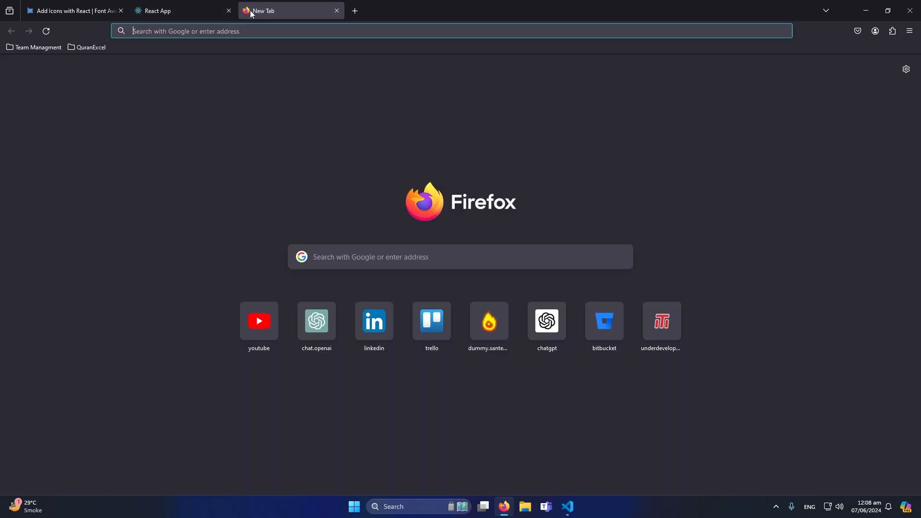
type("font awesome ic")
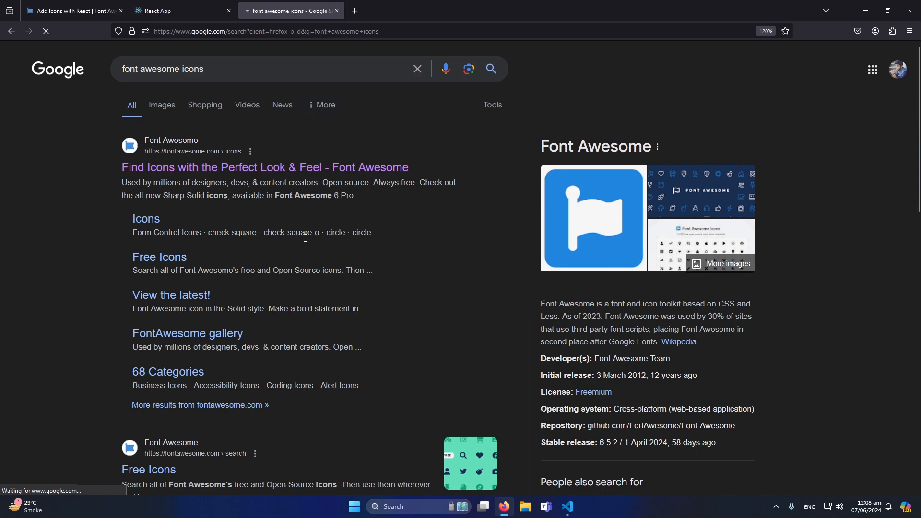
left_click(264, 168)
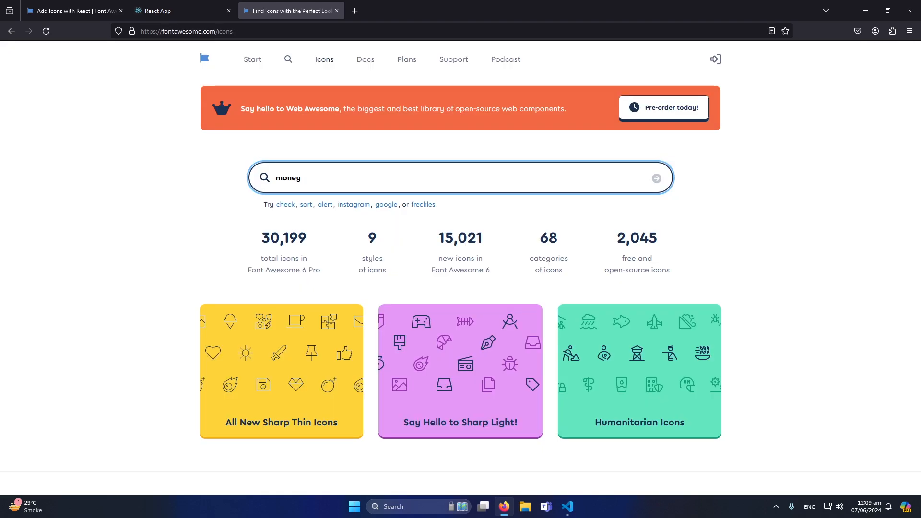
Search 'money', open the free money-bill icon, and show its React individual-import snippet.
left_click(656, 178)
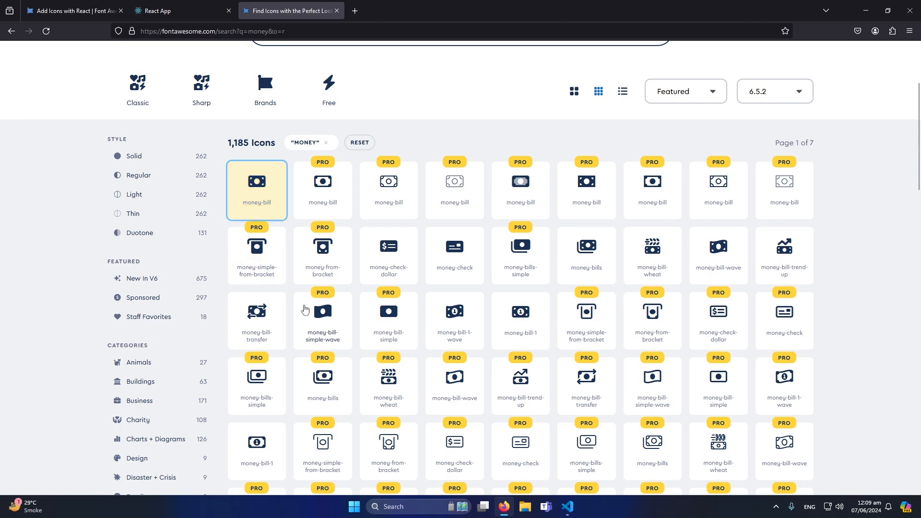
left_click(256, 183)
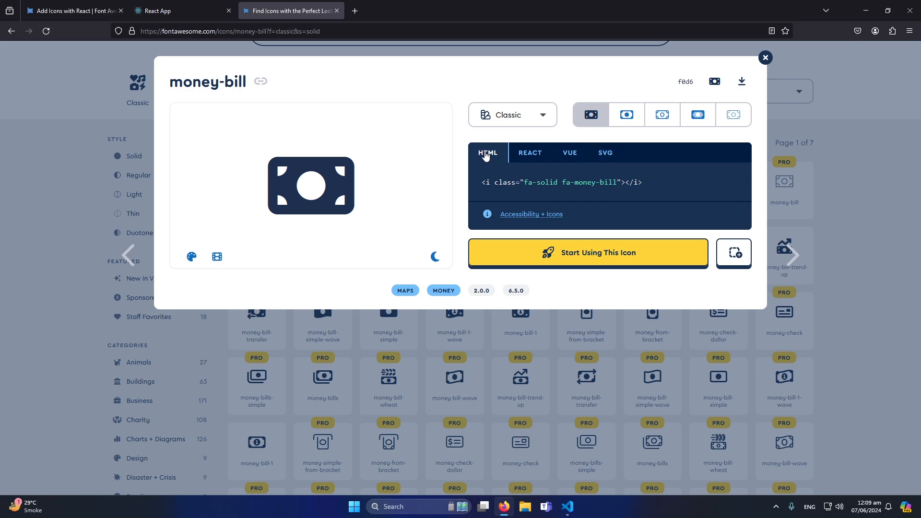
left_click(529, 153)
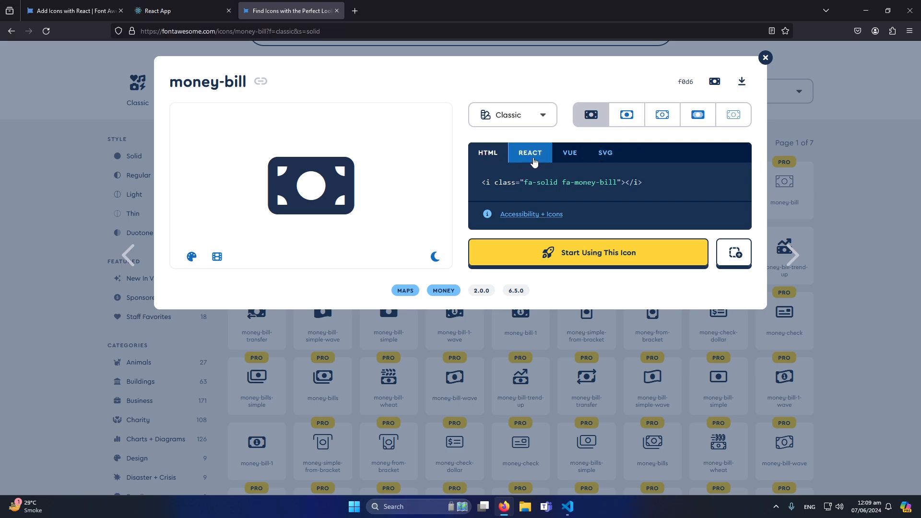
left_click(529, 153)
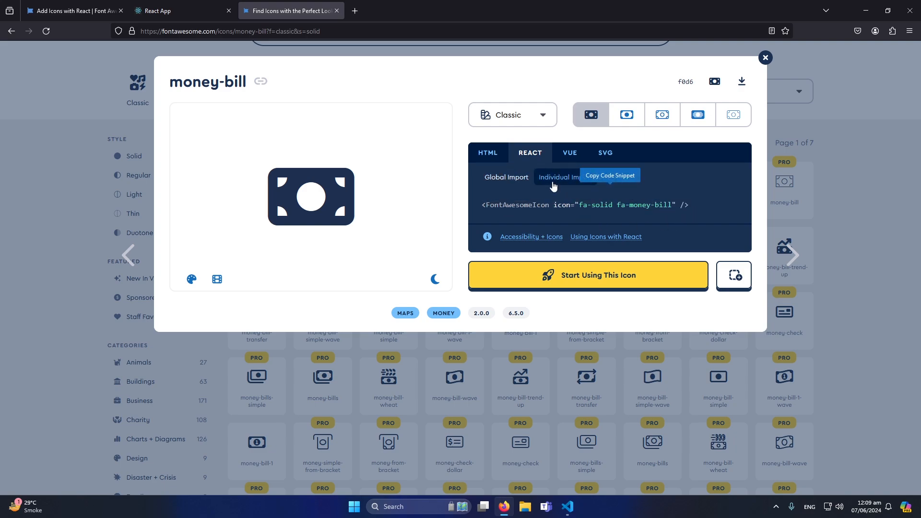
left_click(564, 177)
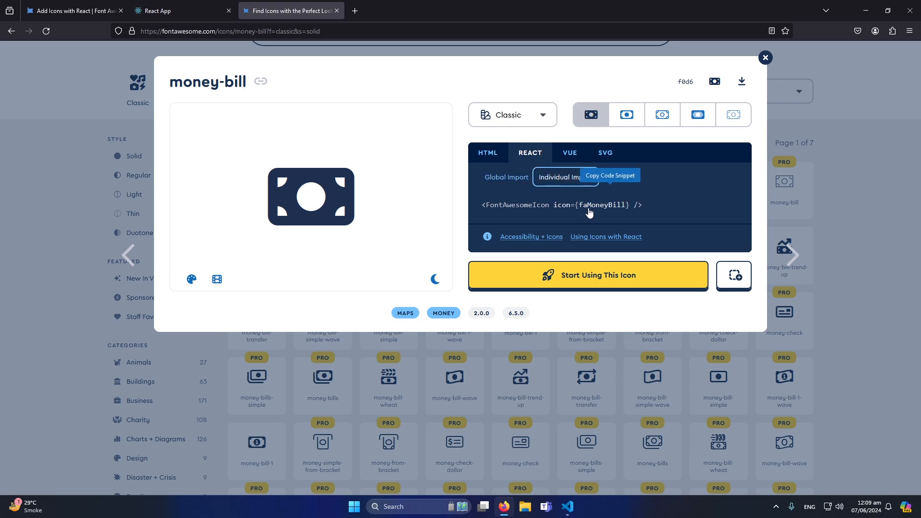
mouse_move(596, 211)
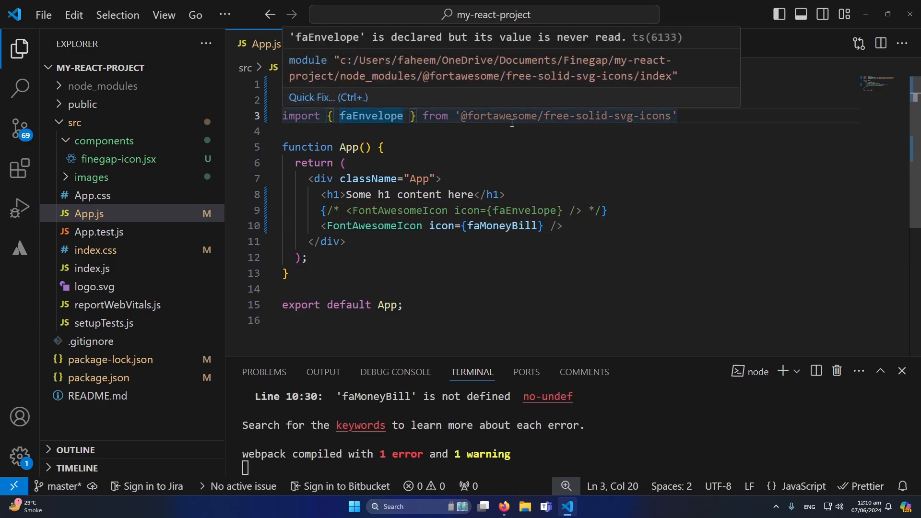
Add faMoneyBill to the free-solid-svg-icons import in App.js to render the money-bill icon.
type(",faMoneyBill")
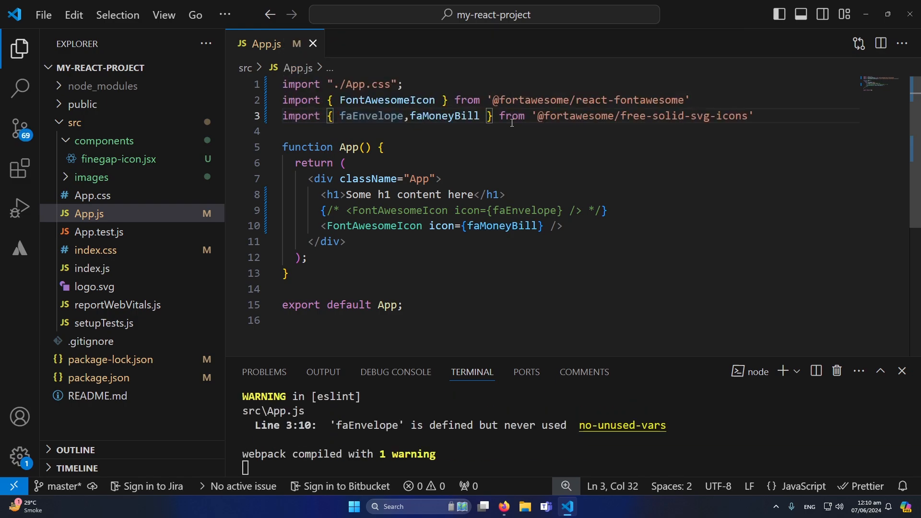
mouse_move(533, 143)
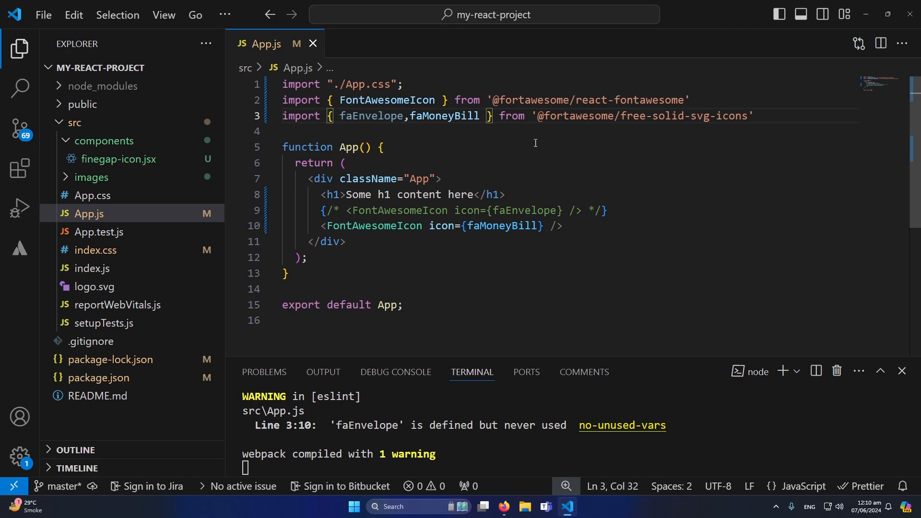
double_click(443, 116)
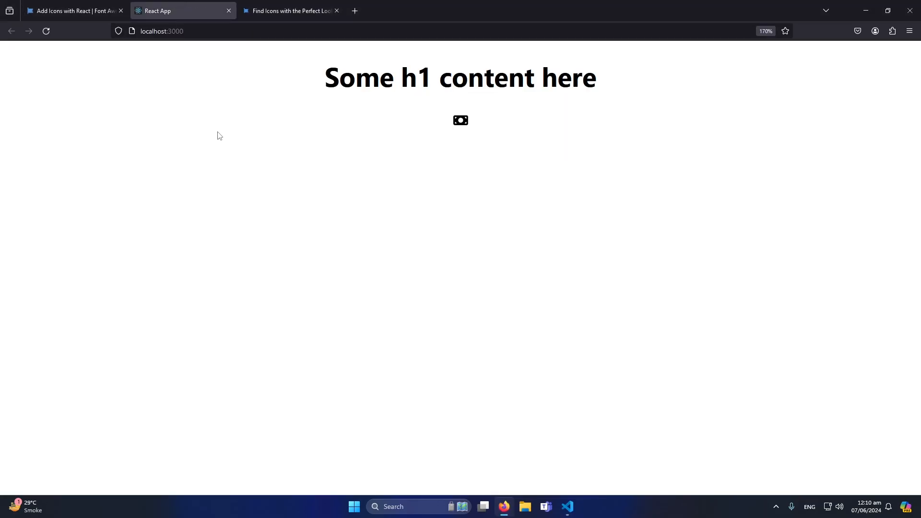
mouse_move(421, 190)
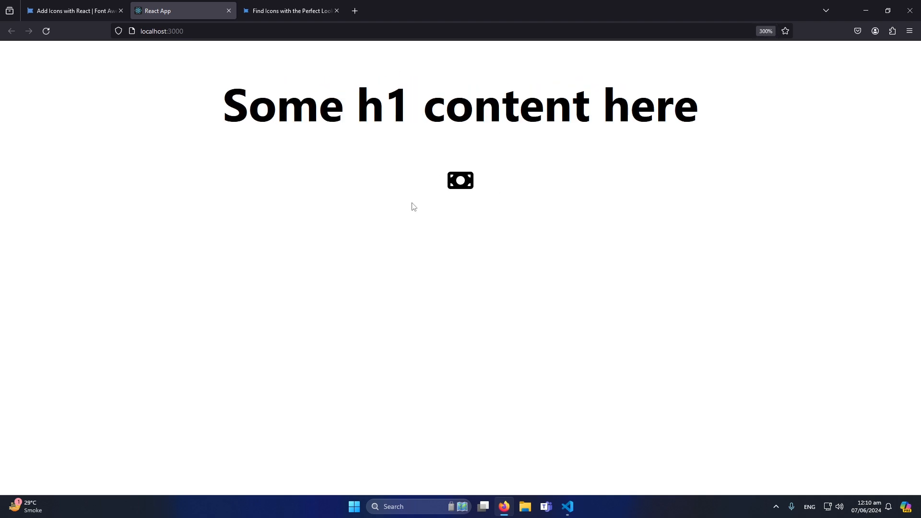
mouse_move(393, 231)
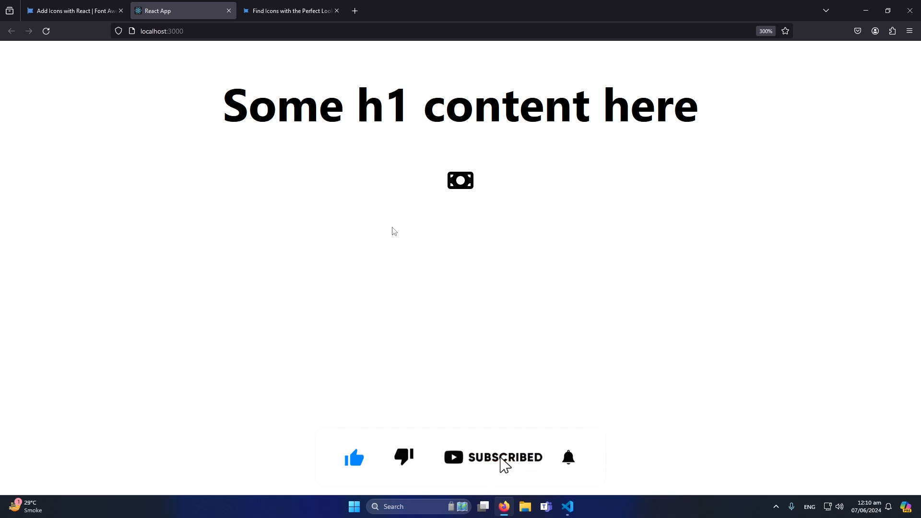
left_click(568, 458)
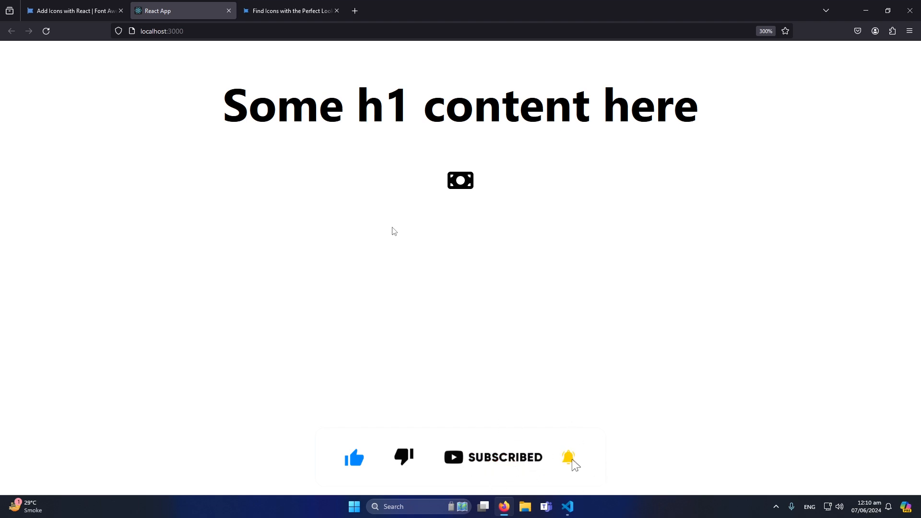